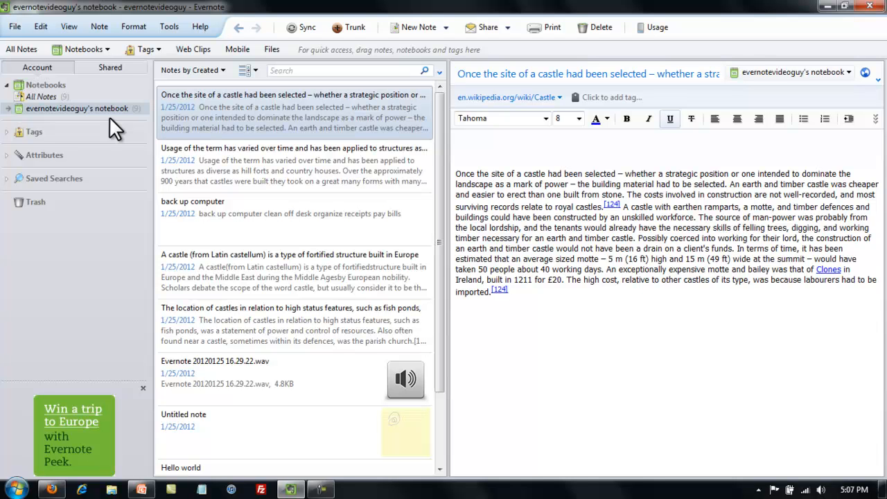
- Create a new synchronized notebook named 'Origin of Castles' from the File menu
click(508, 291)
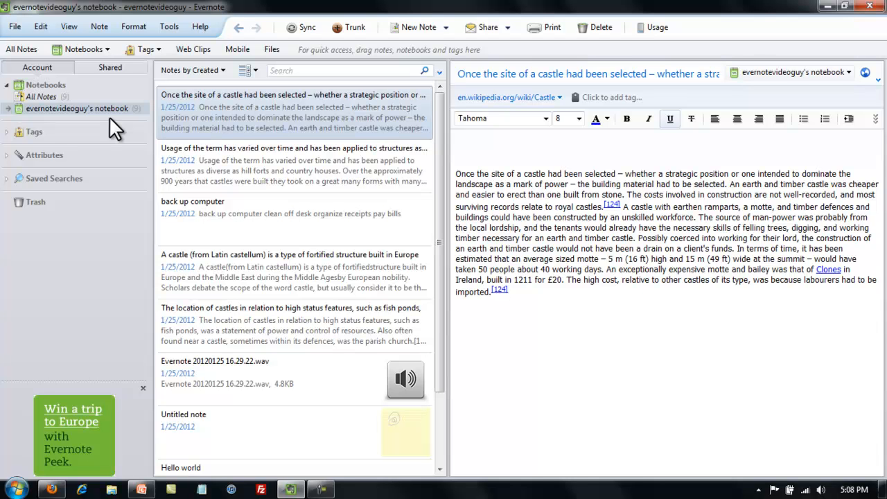
click(508, 292)
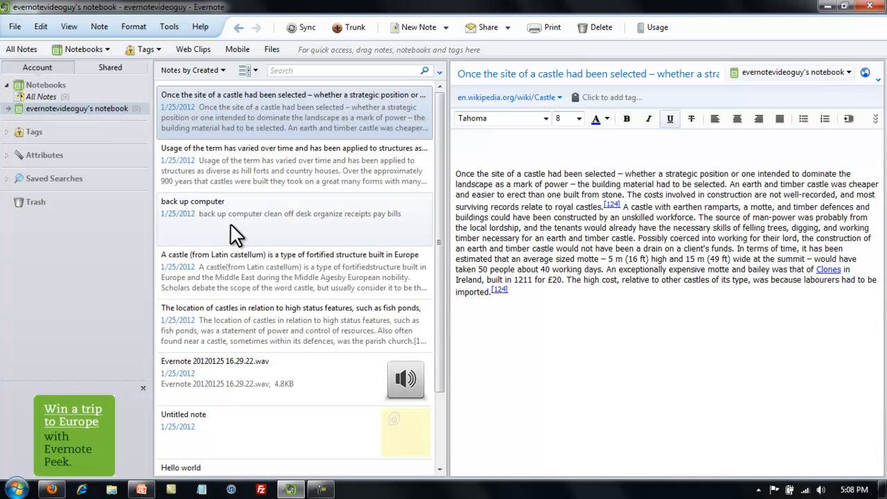
mouse_move(269, 139)
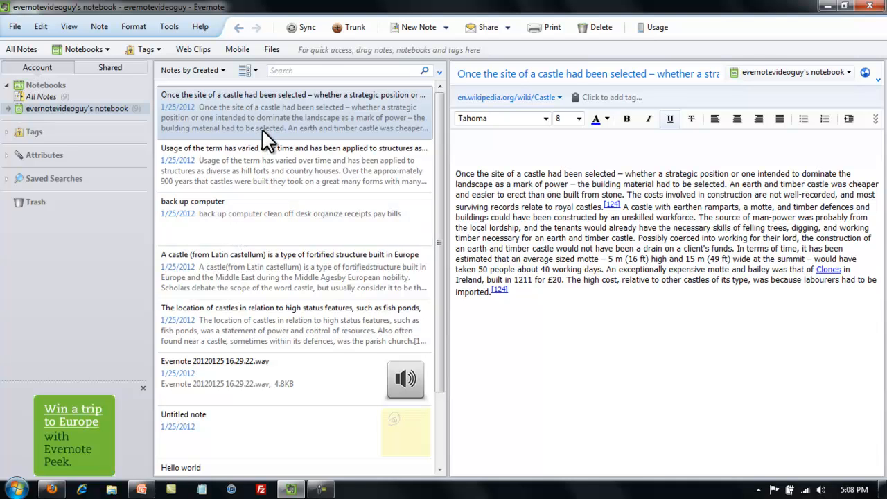
click(508, 292)
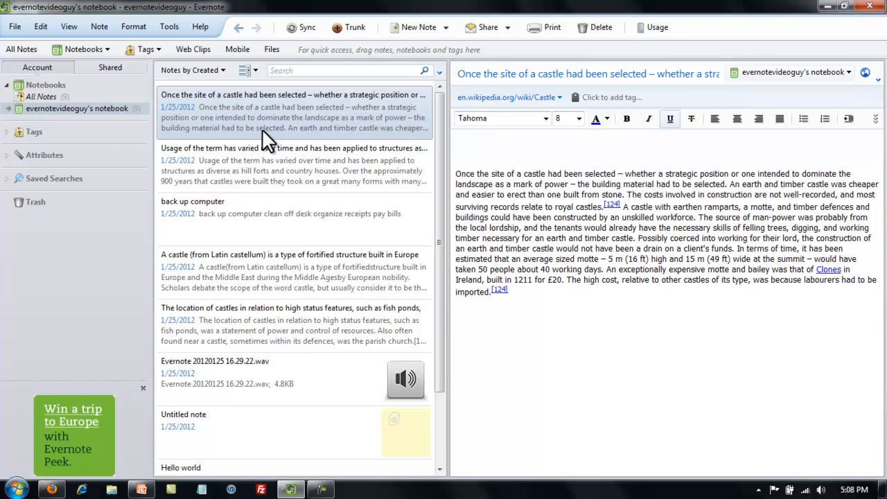
click(508, 291)
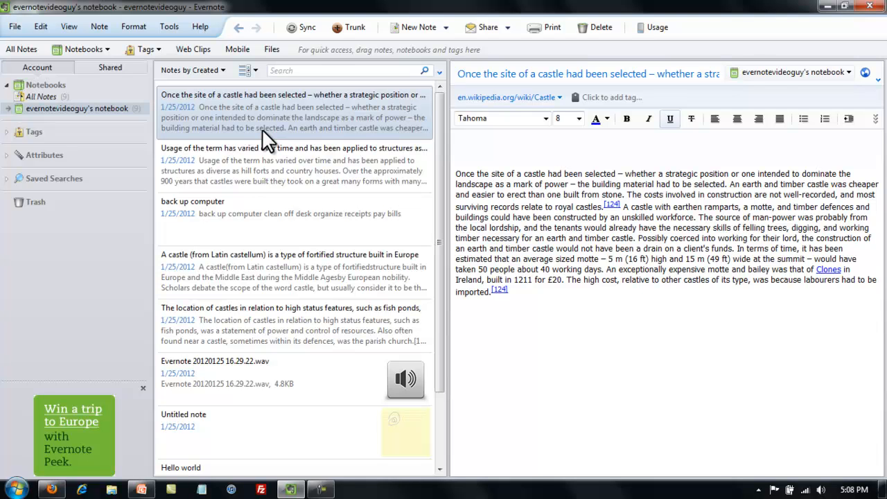
mouse_move(142, 131)
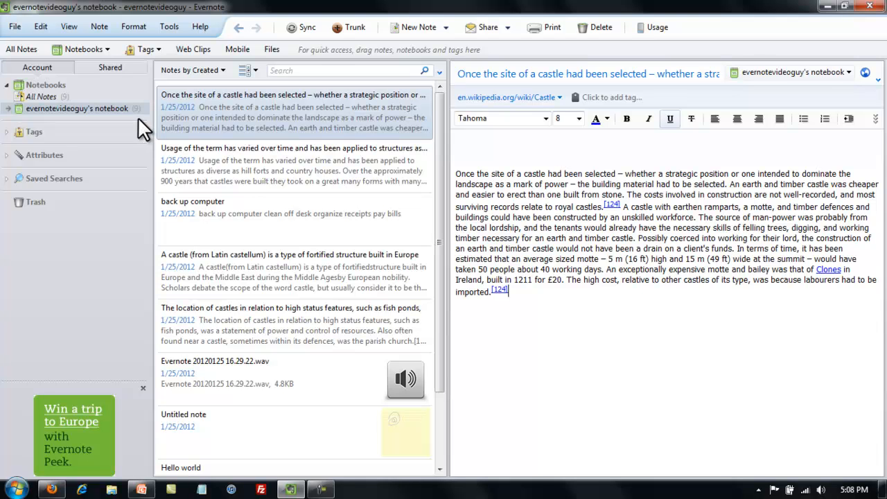
mouse_move(108, 101)
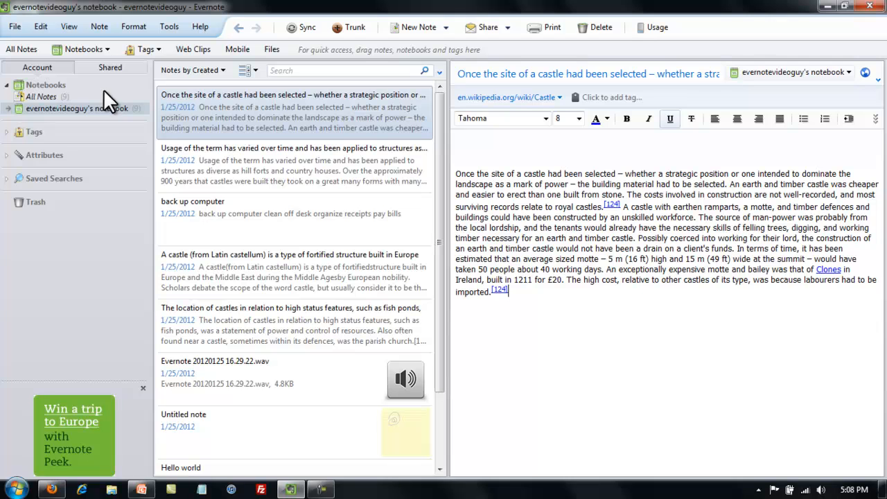
click(13, 26)
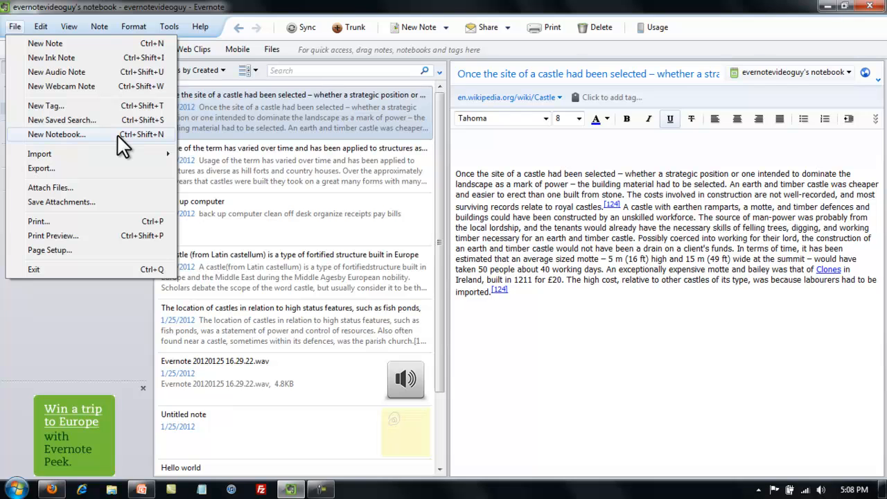
click(57, 134)
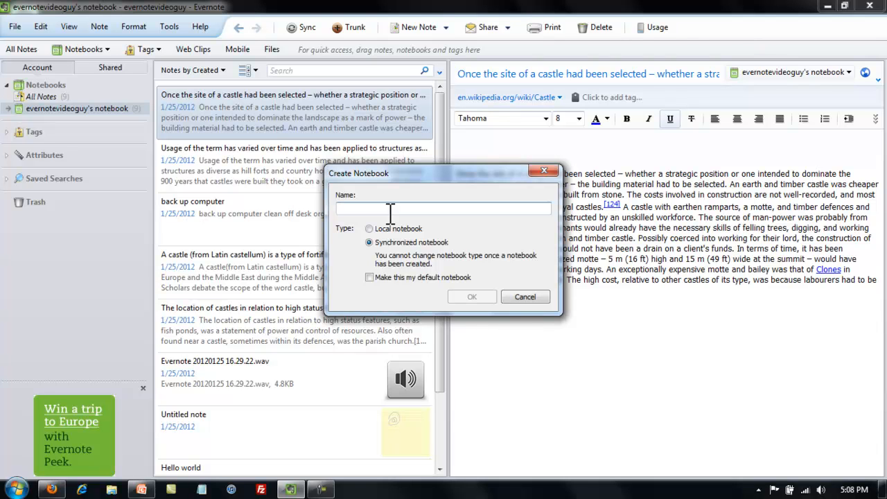
text(Castles)
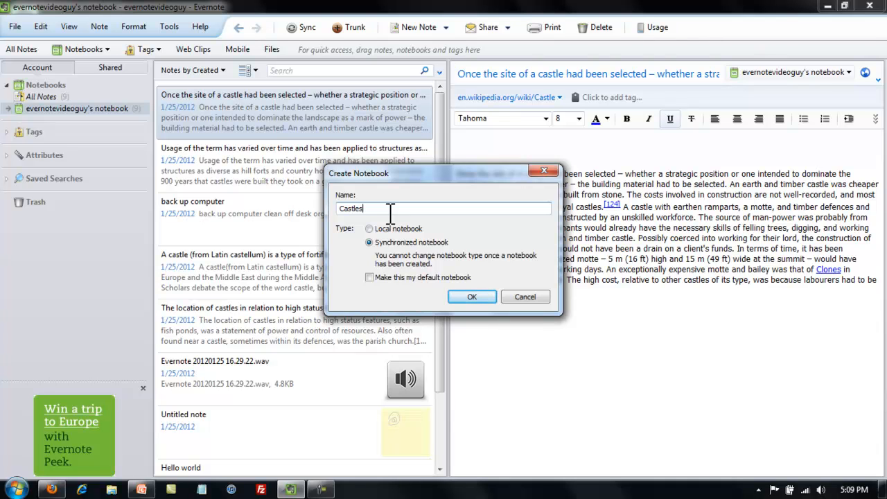
key(BackSpace)
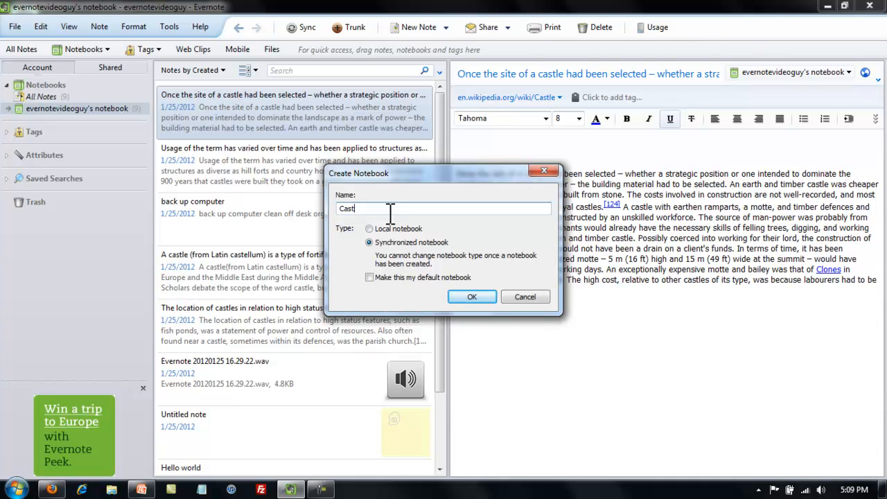
text(Origin of Castles)
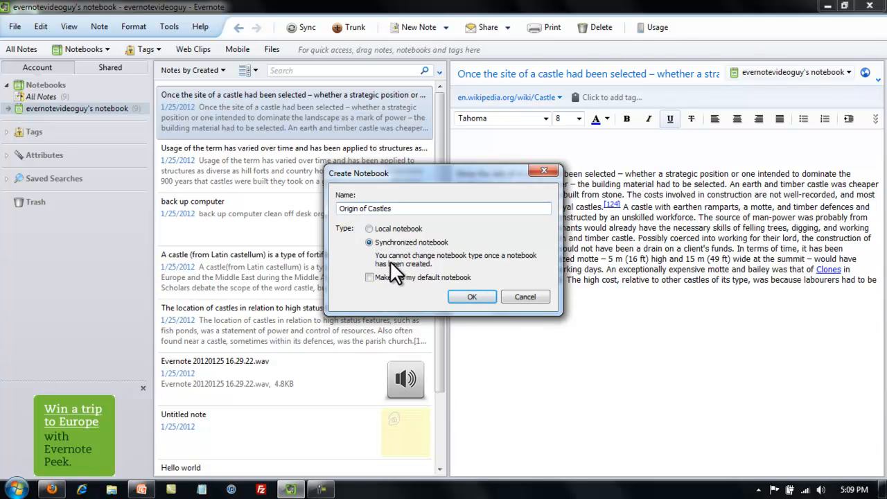
mouse_move(423, 250)
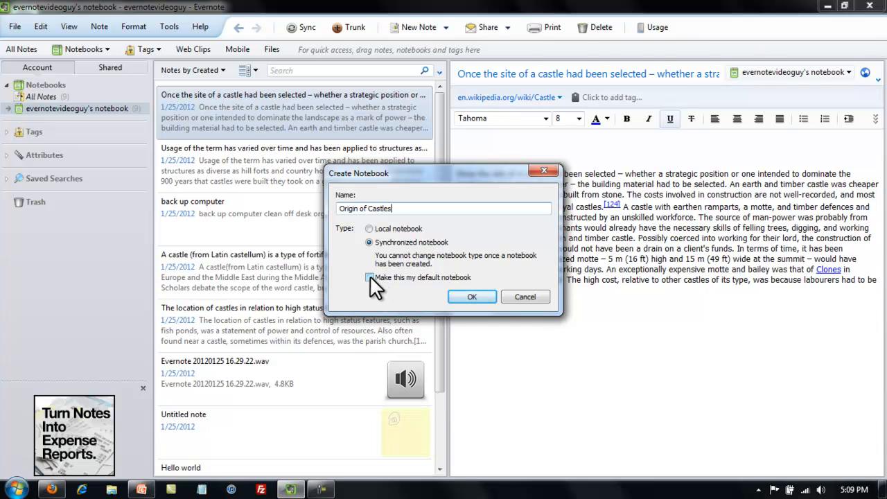
click(471, 297)
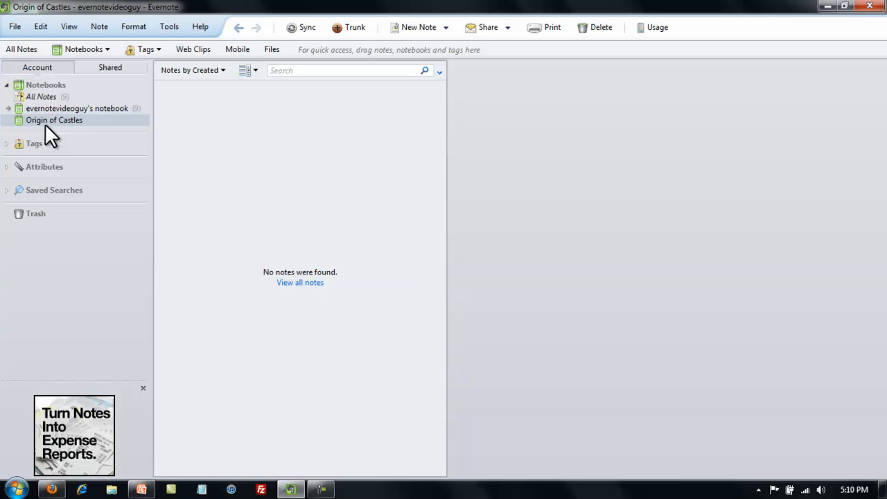
mouse_move(97, 128)
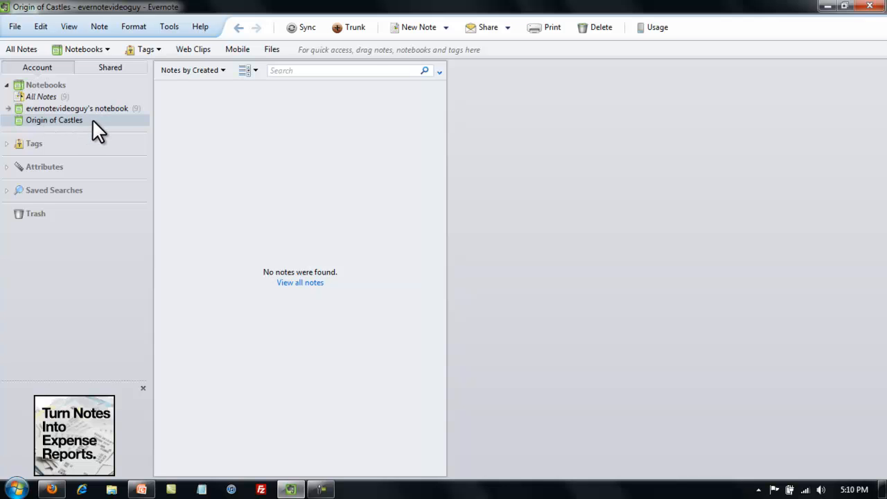
mouse_move(91, 121)
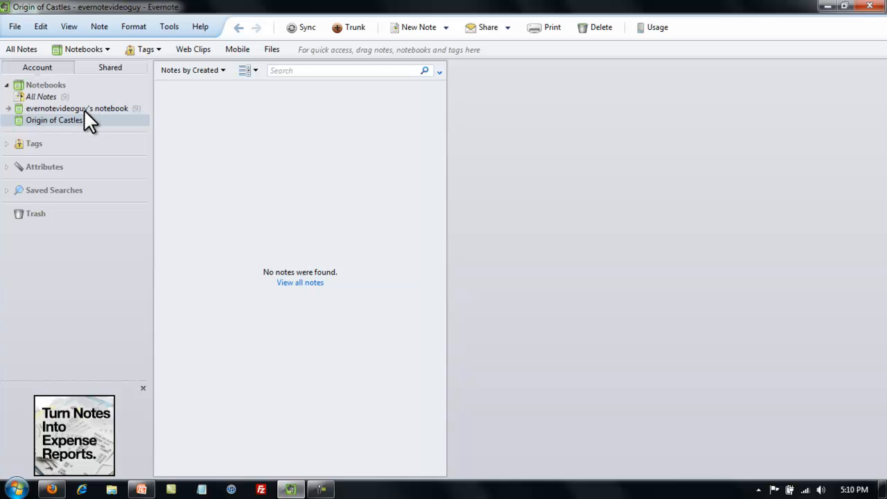
- File the castle notes, including the Latin castellum and castle-location notes, into Origin of Castles
click(77, 108)
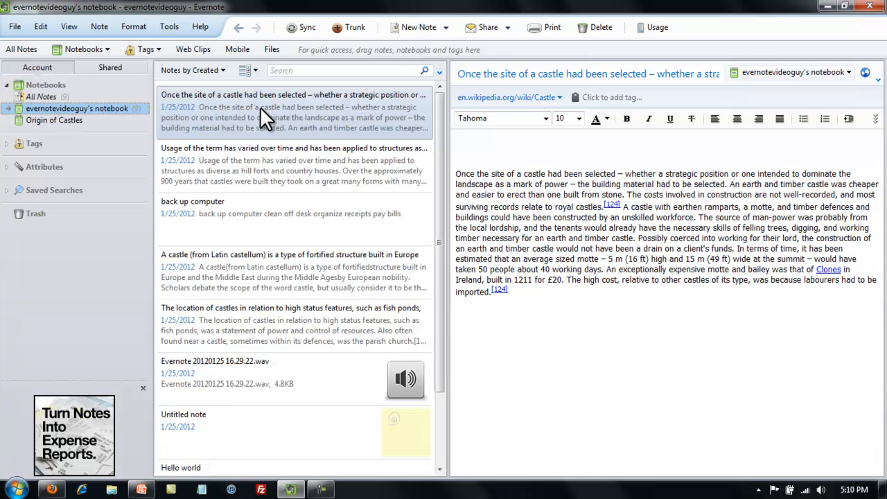
mouse_move(240, 118)
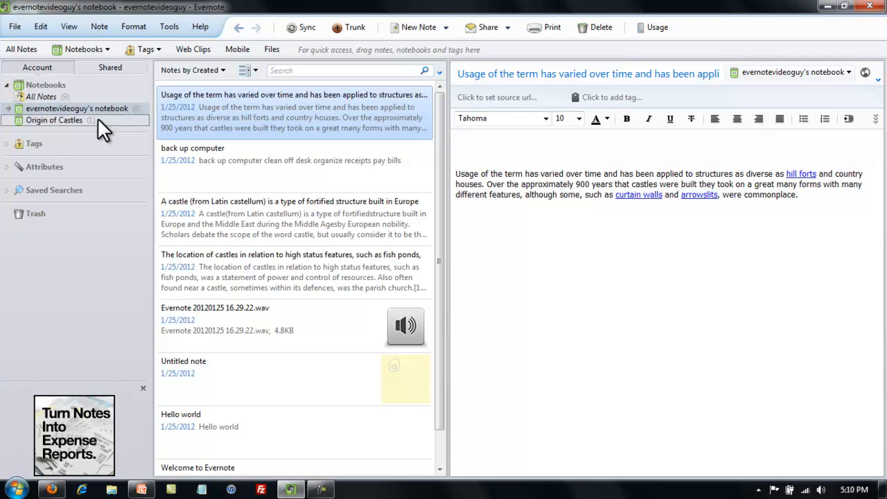
mouse_move(142, 119)
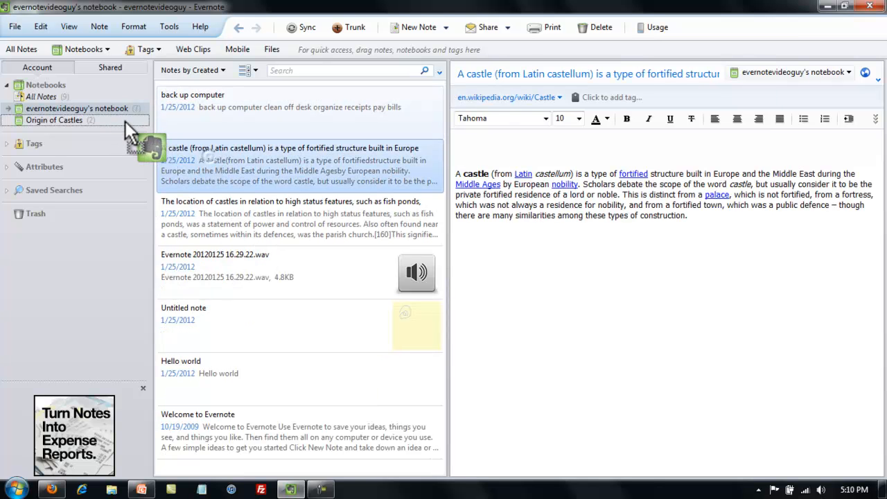
click(193, 101)
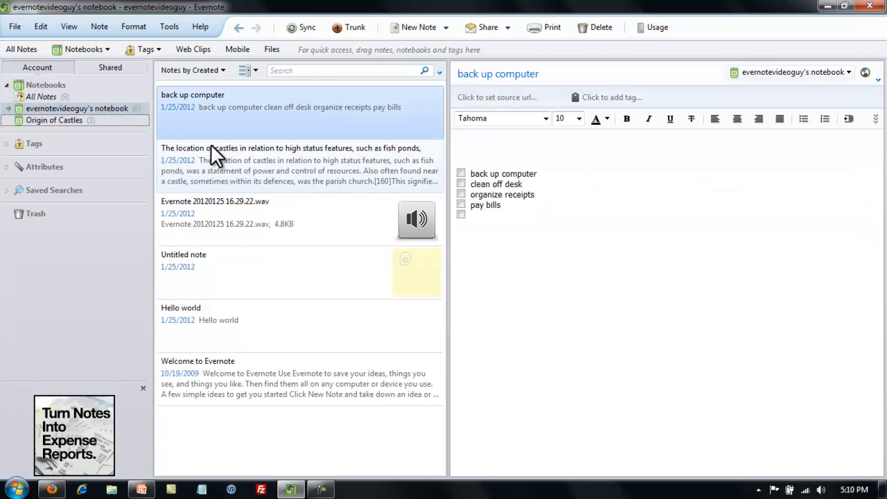
click(291, 164)
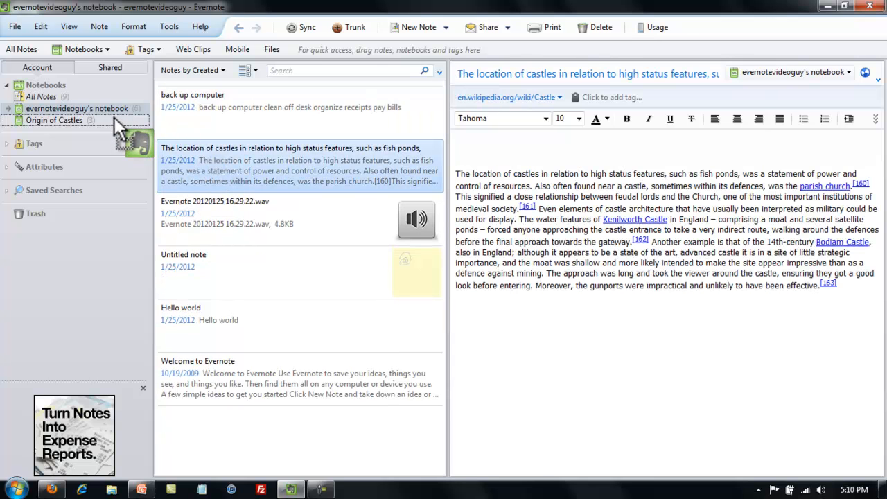
click(194, 101)
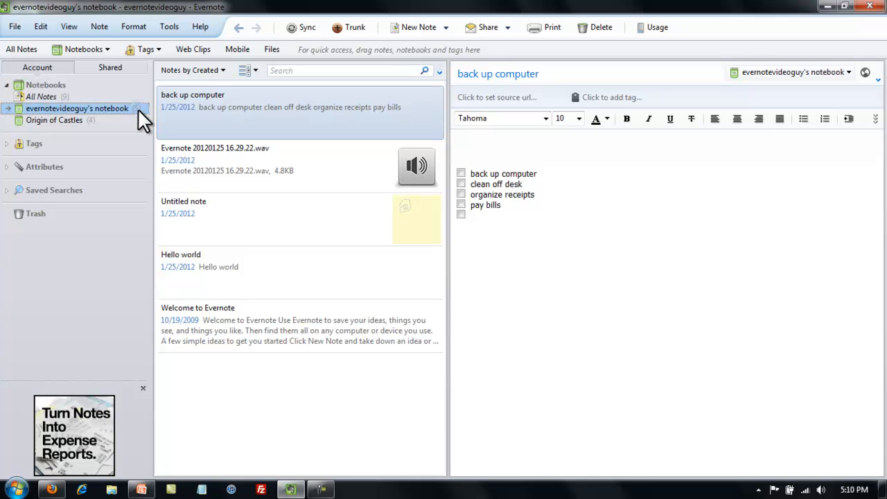
click(54, 120)
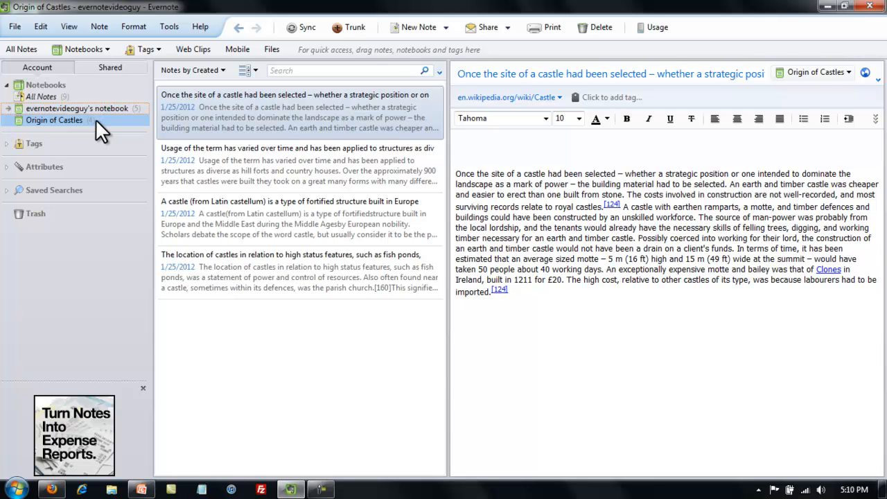
mouse_move(100, 135)
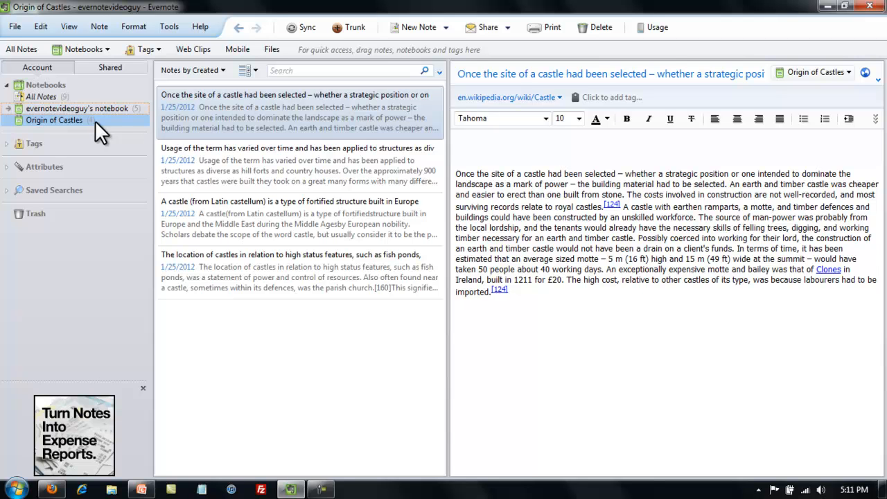
mouse_move(62, 128)
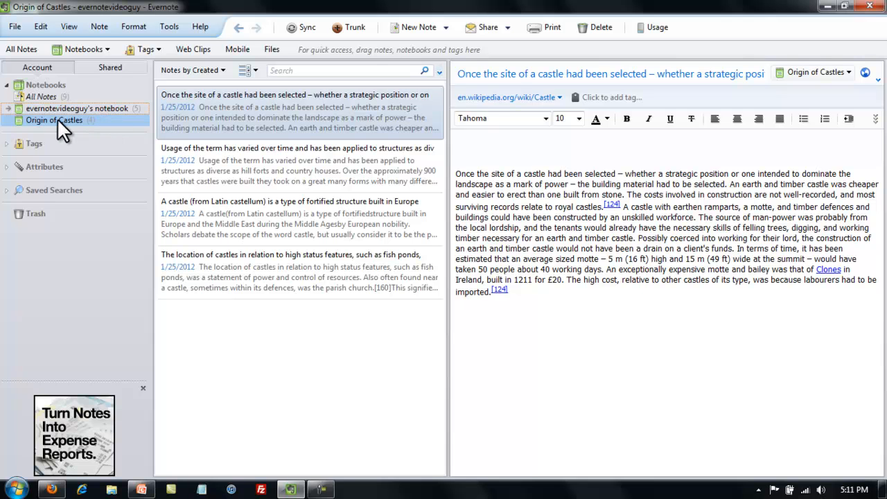
mouse_move(114, 128)
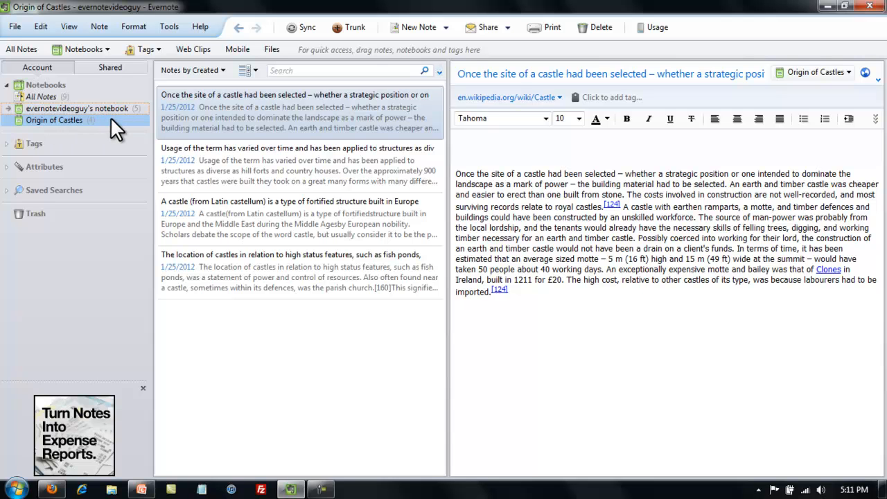
- Add Origin of Castles to a new notebook stack and rename that stack 'Castles'
right_click(54, 120)
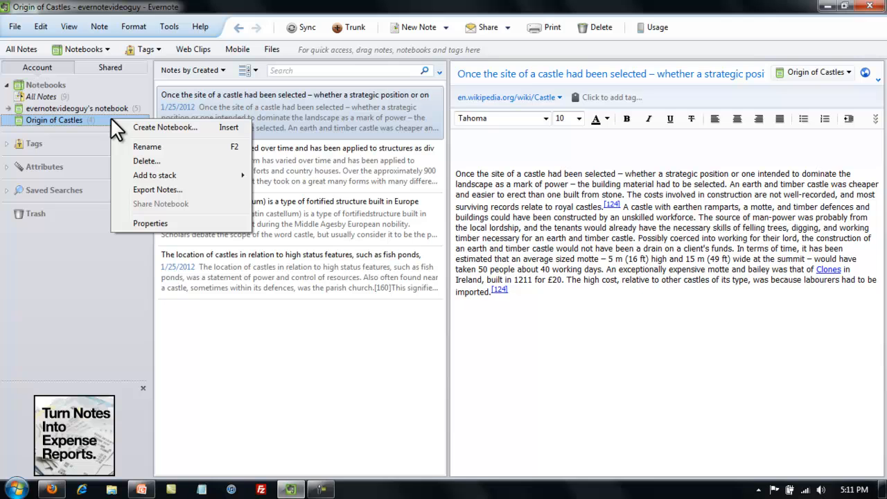
mouse_move(154, 174)
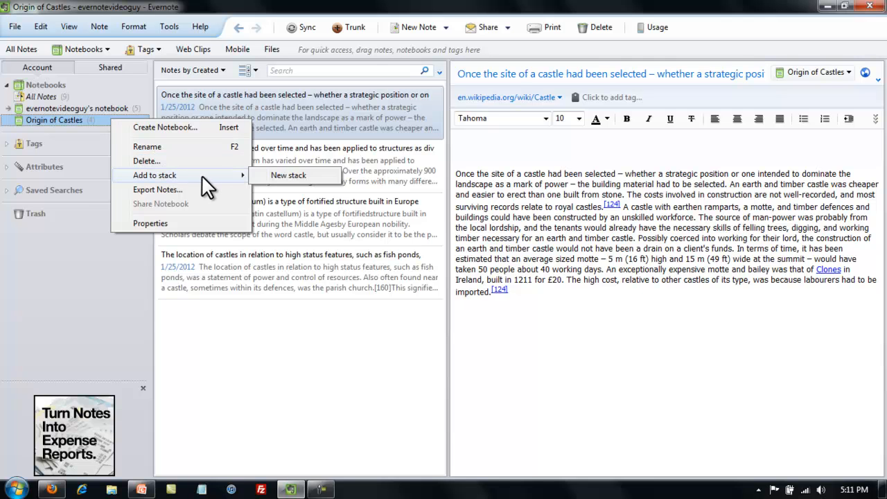
mouse_move(278, 184)
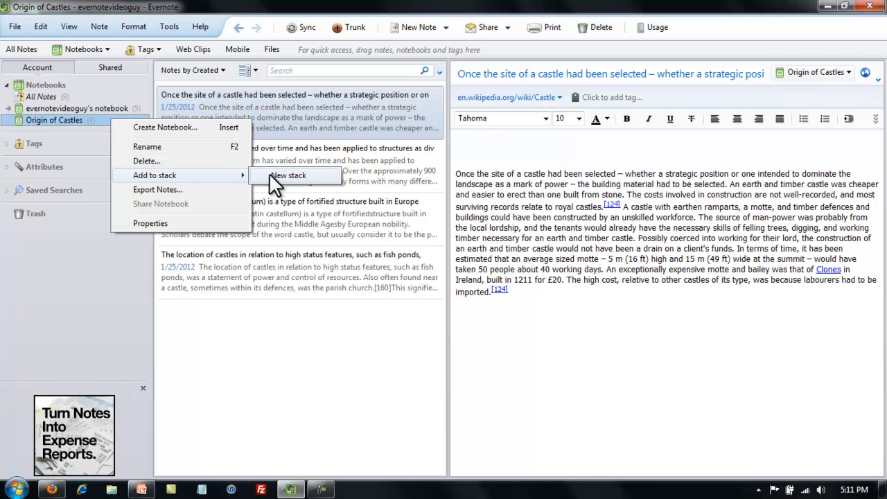
click(288, 175)
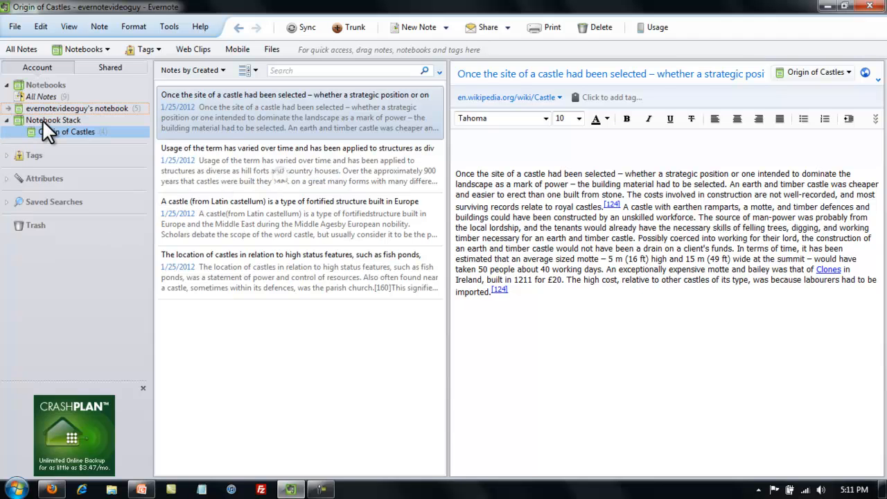
click(53, 120)
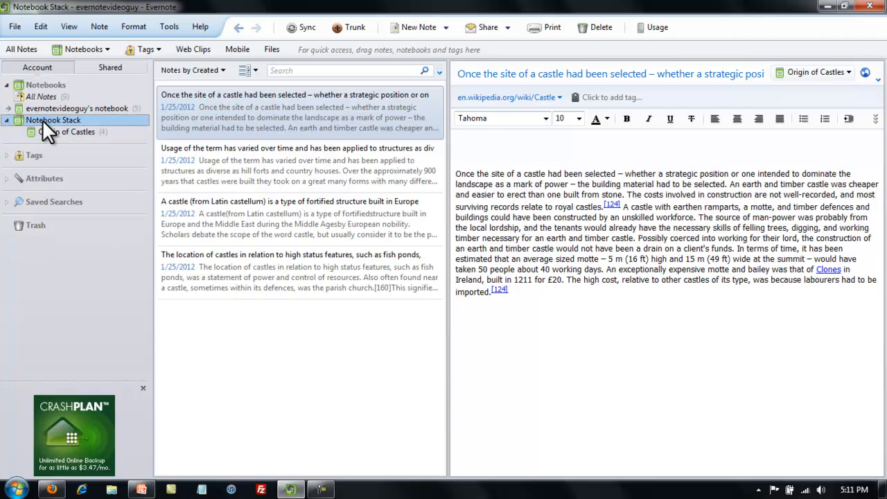
right_click(53, 120)
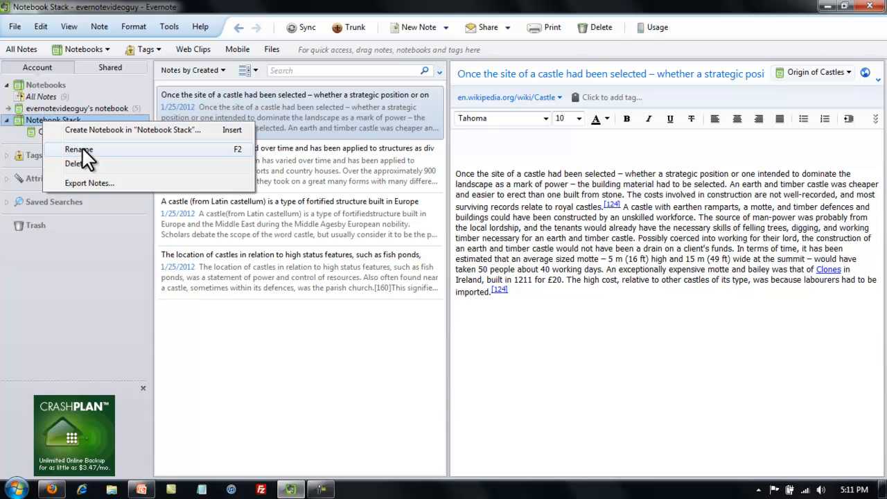
click(78, 149)
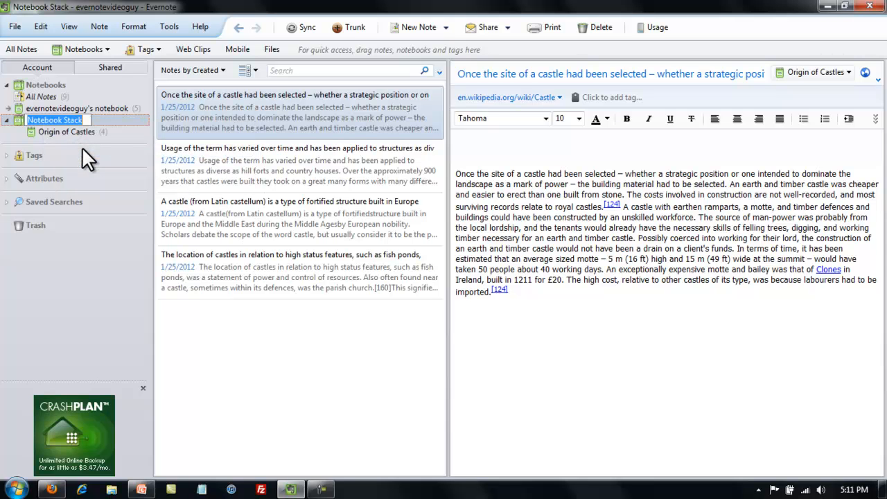
text(Castles)
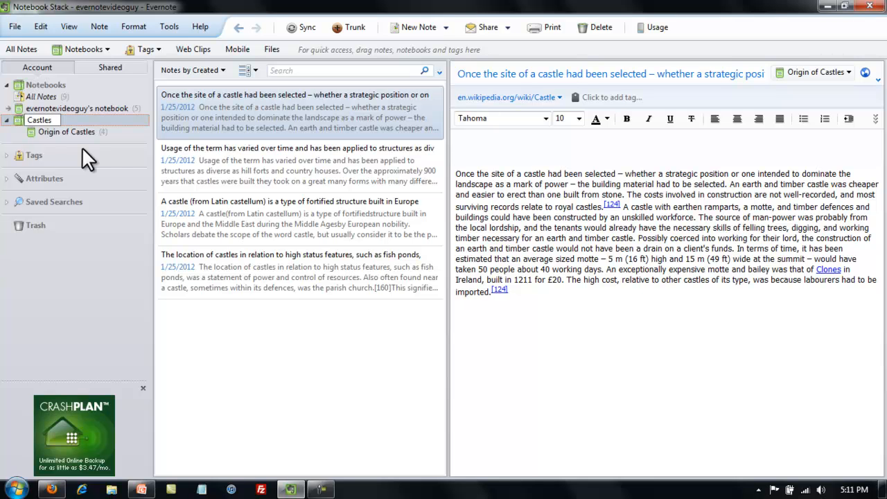
double_click(40, 120)
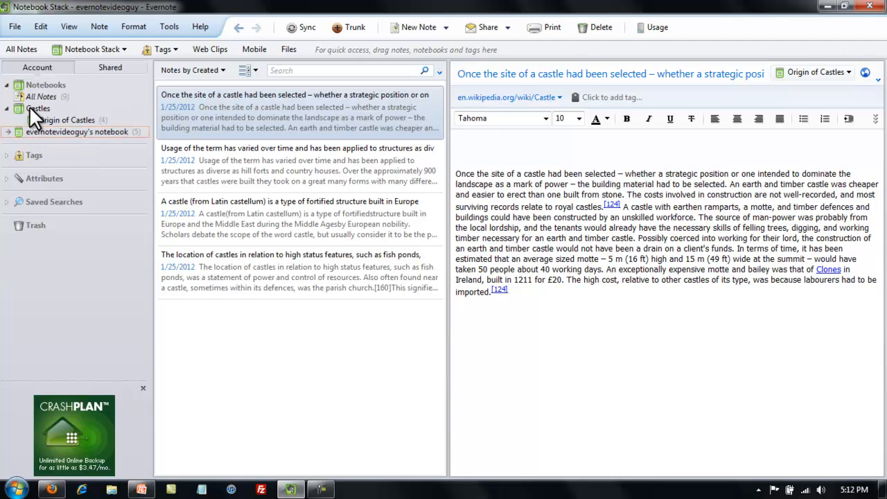
- Browse the Castles stack and Origin of Castles, then open the default personal notebook
click(39, 108)
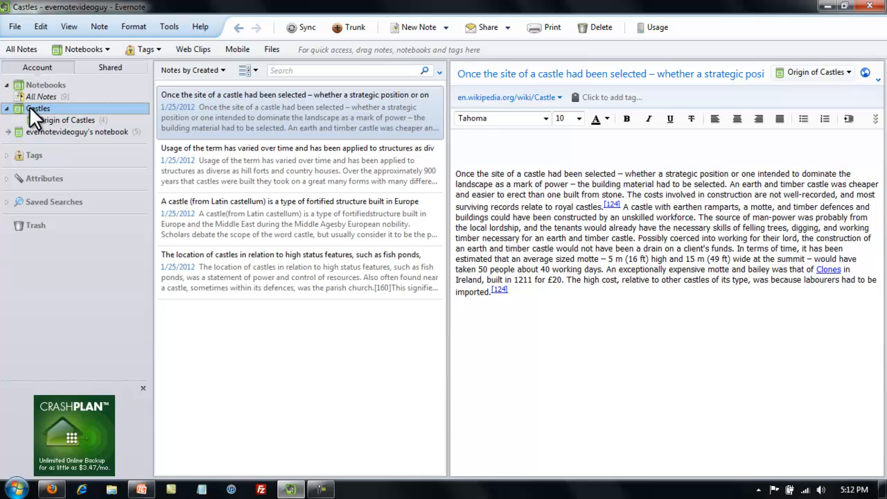
click(68, 120)
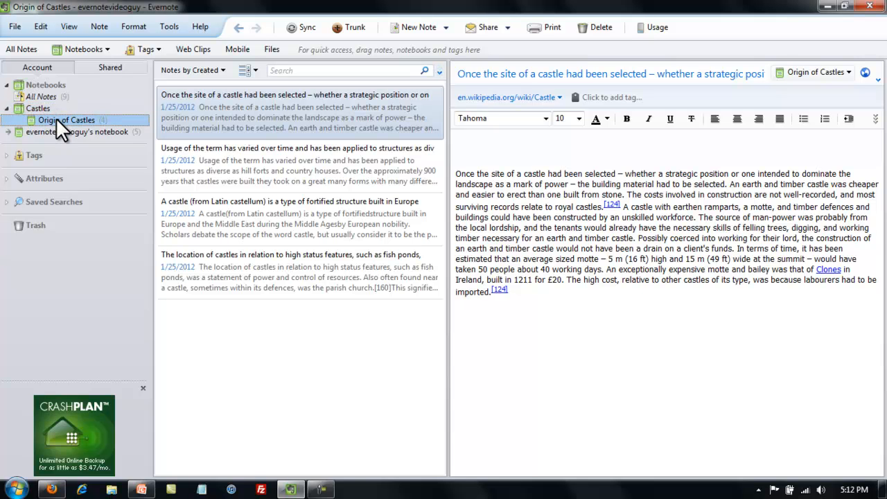
mouse_move(38, 108)
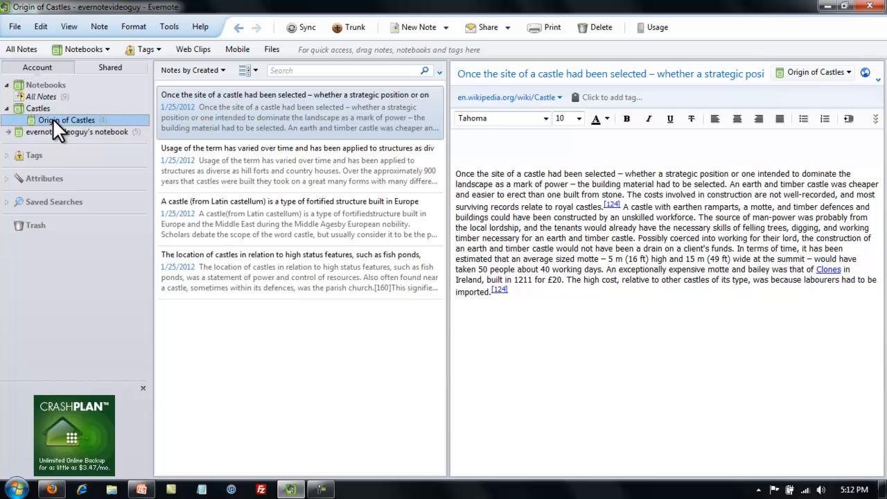
mouse_move(56, 128)
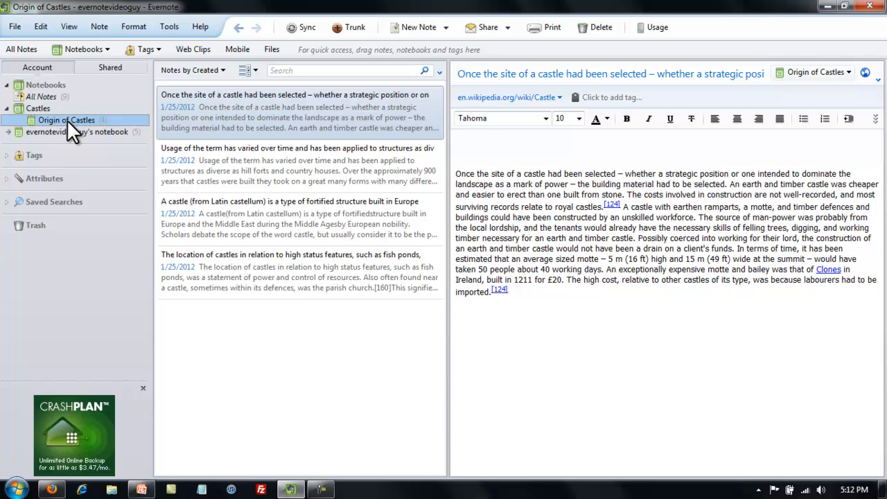
click(76, 131)
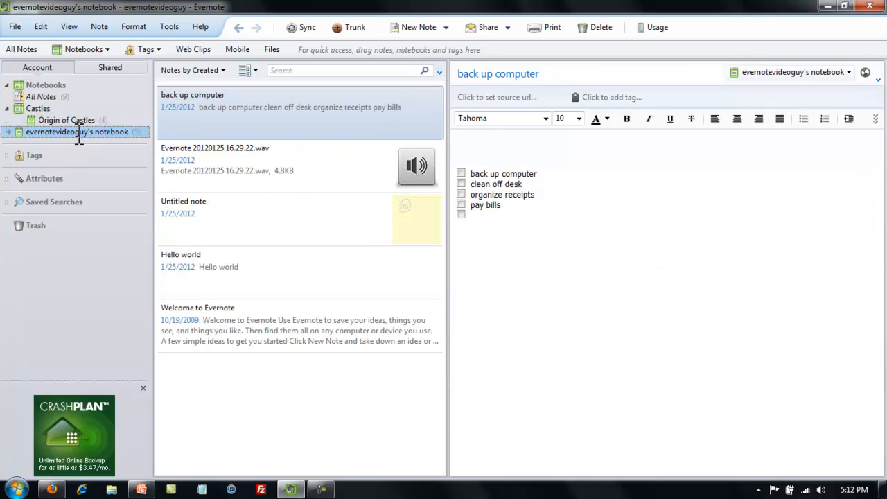
- Show the personal notebook's Add to stack options, including the Castles stack
right_click(77, 132)
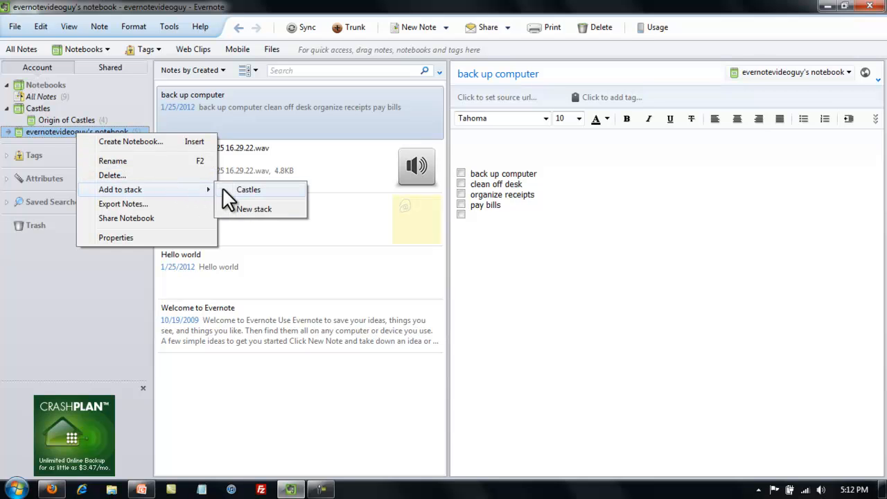
mouse_move(241, 197)
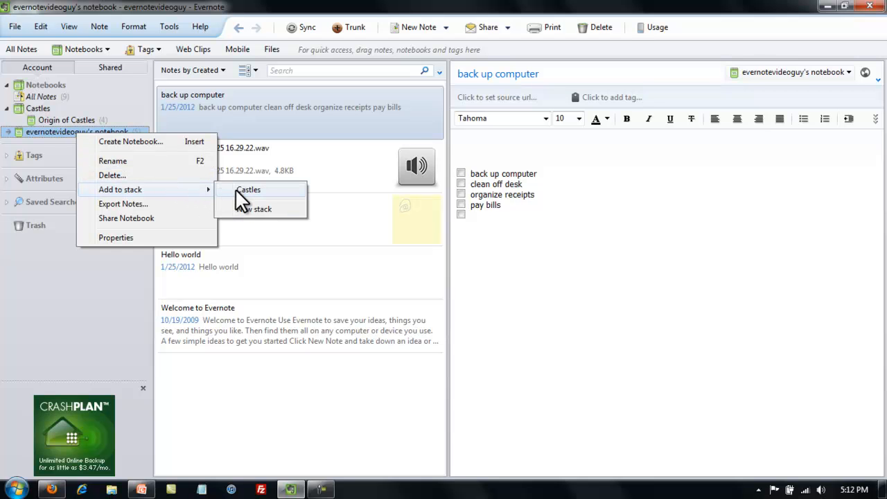
mouse_move(236, 198)
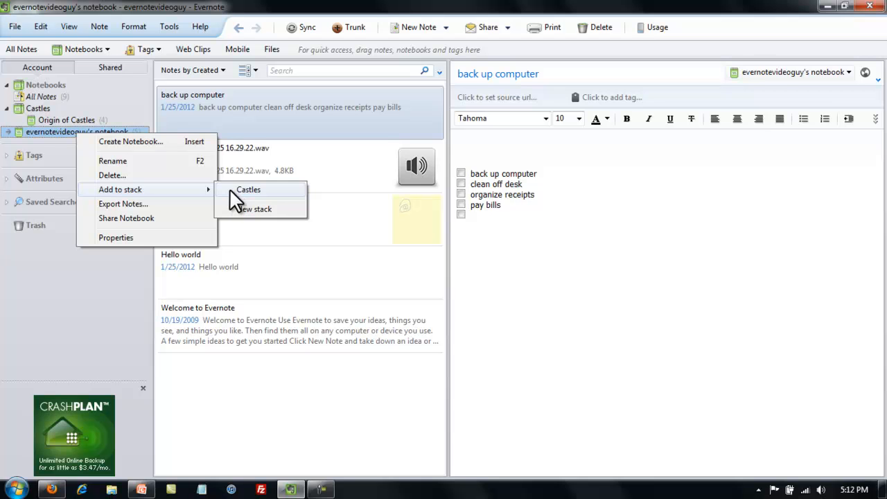
mouse_move(255, 198)
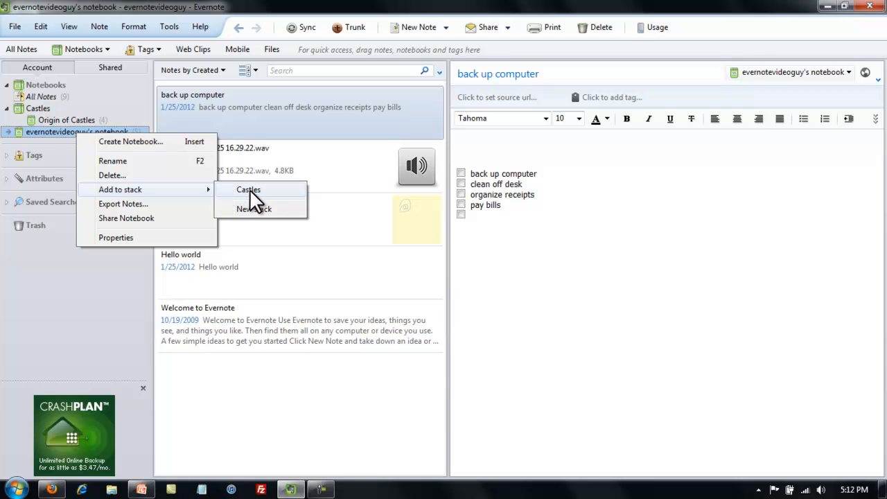
mouse_move(267, 209)
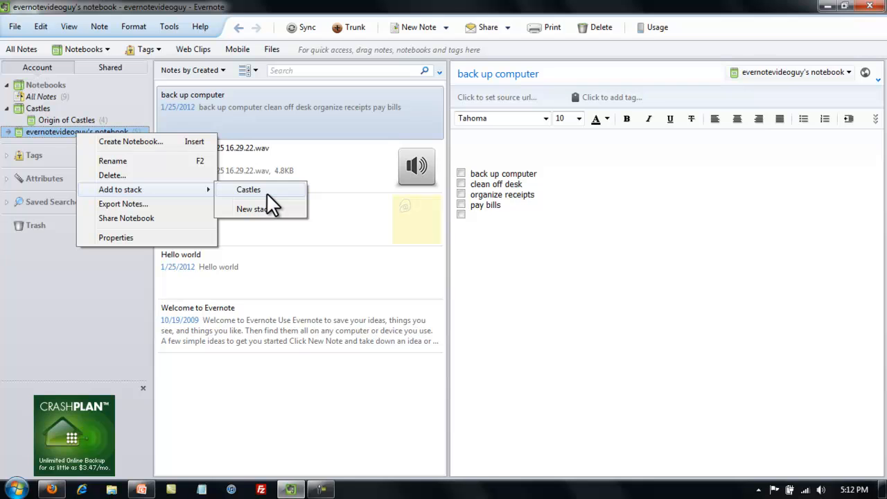